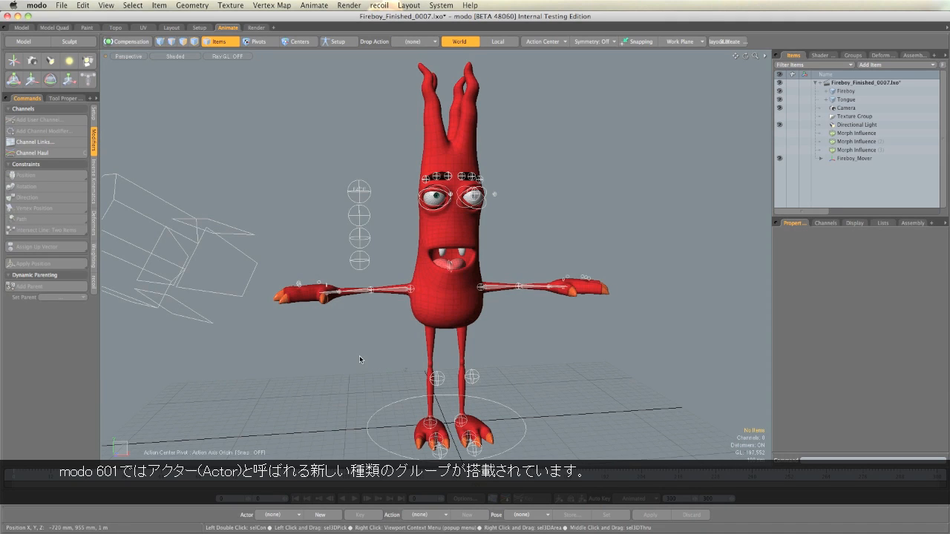
{"action": "mouse_move", "coordinate": [371, 353]}
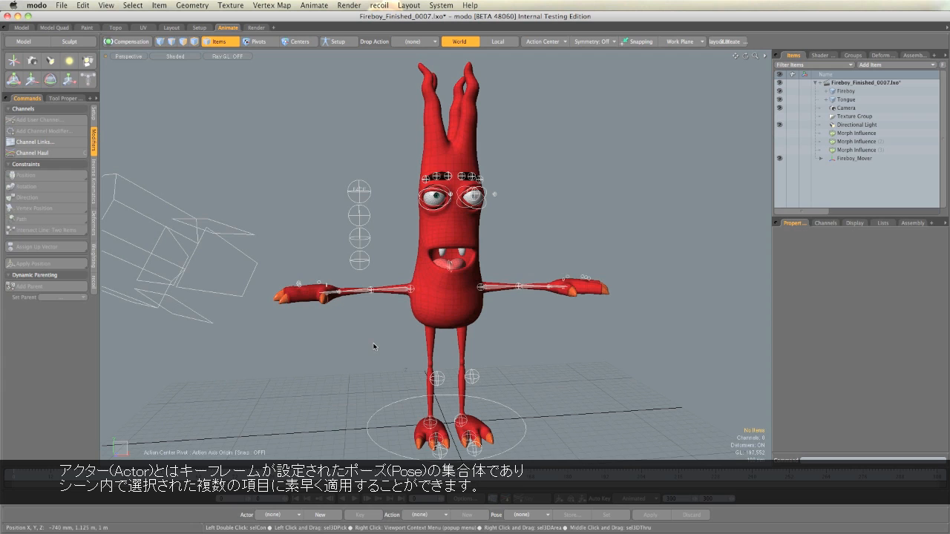
{"action": "mouse_move", "coordinate": [374, 332]}
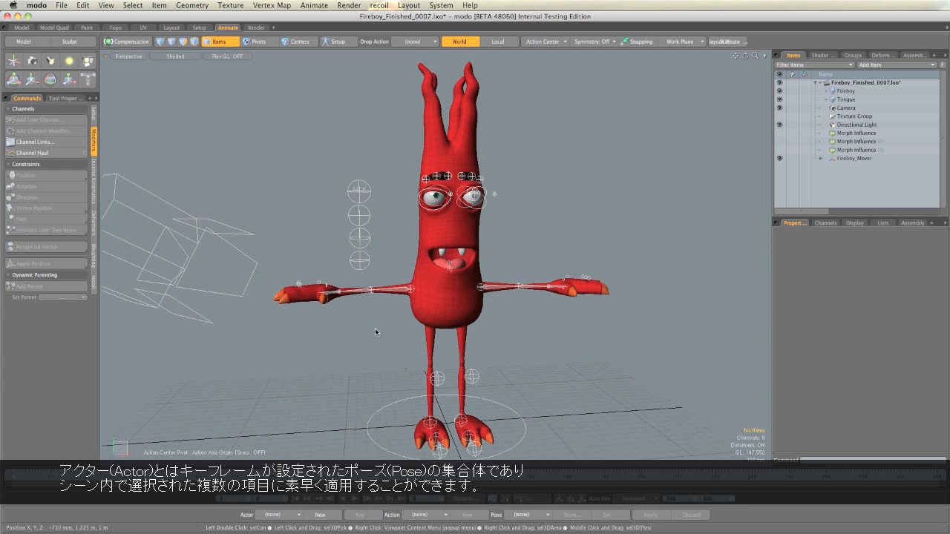
{"action": "mouse_move", "coordinate": [367, 289]}
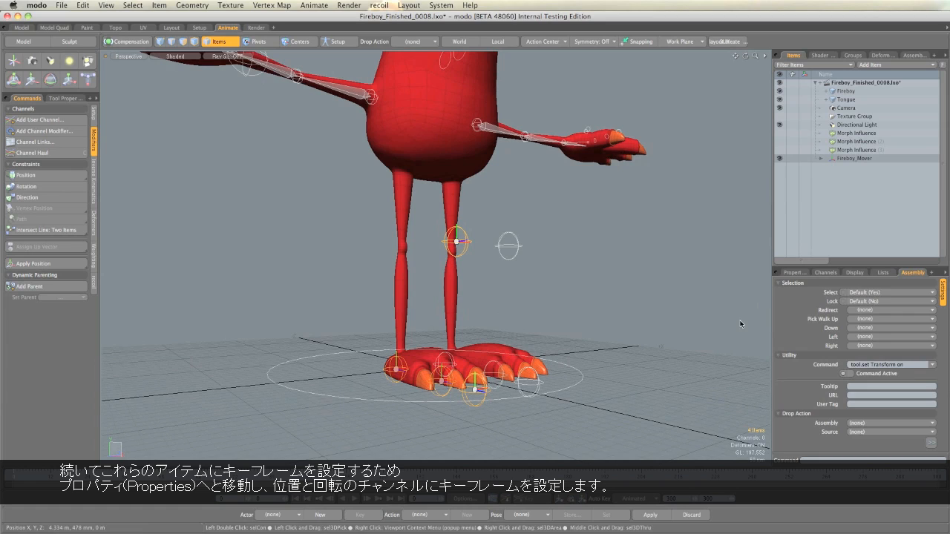
Key the right-foot controls' transforms and create a new Actor group named Right_Foot
{"action": "left_click", "coordinate": [792, 211]}
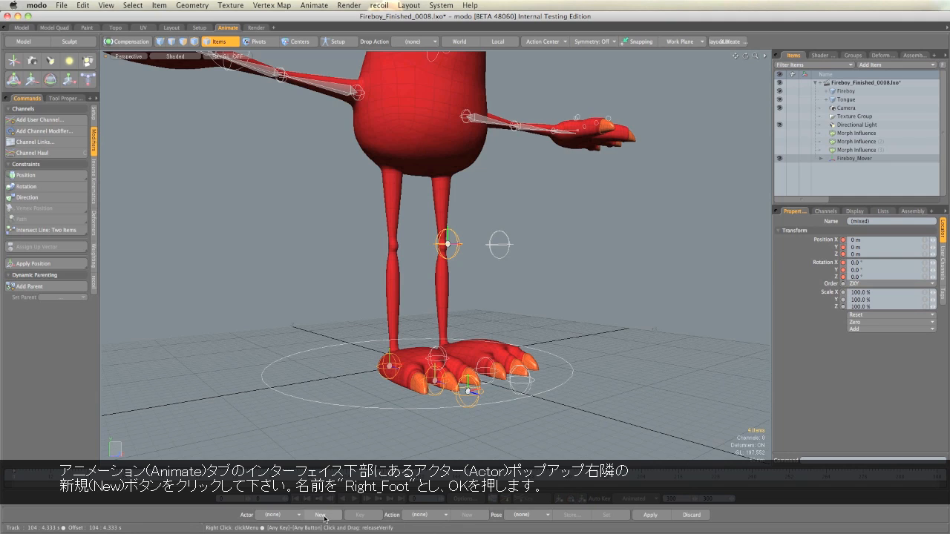
{"action": "left_click", "coordinate": [319, 514]}
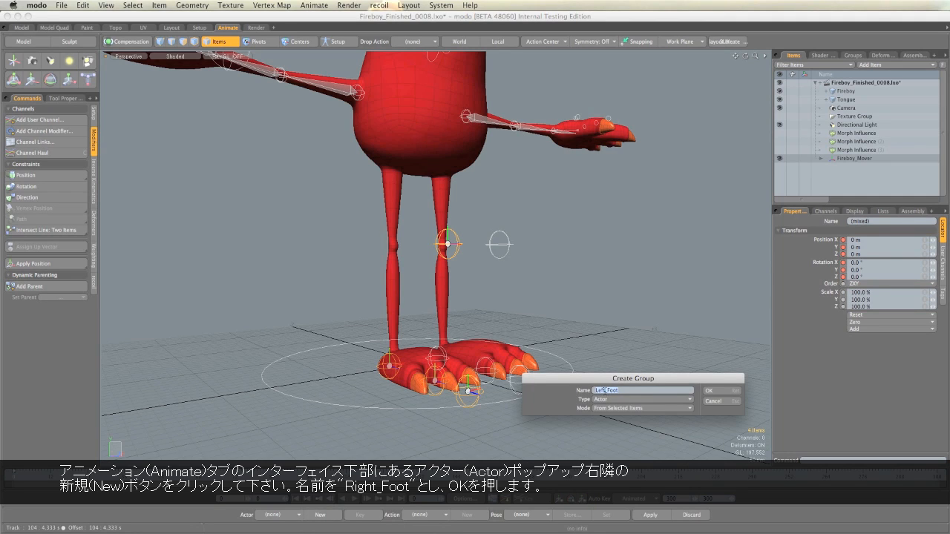
{"action": "type", "text": "Right_Foot"}
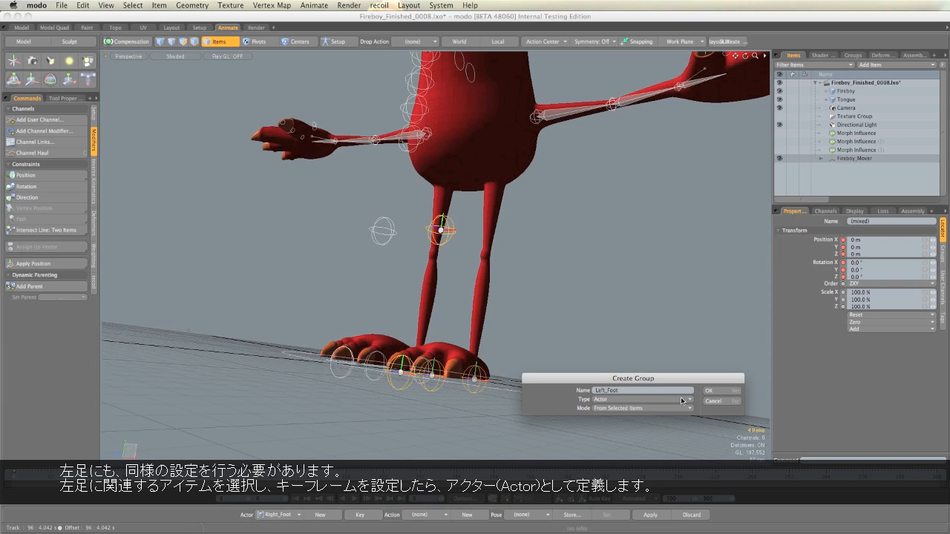
Confirm the new Left_Foot actor group for the selected left-foot controls
{"action": "left_click", "coordinate": [708, 390]}
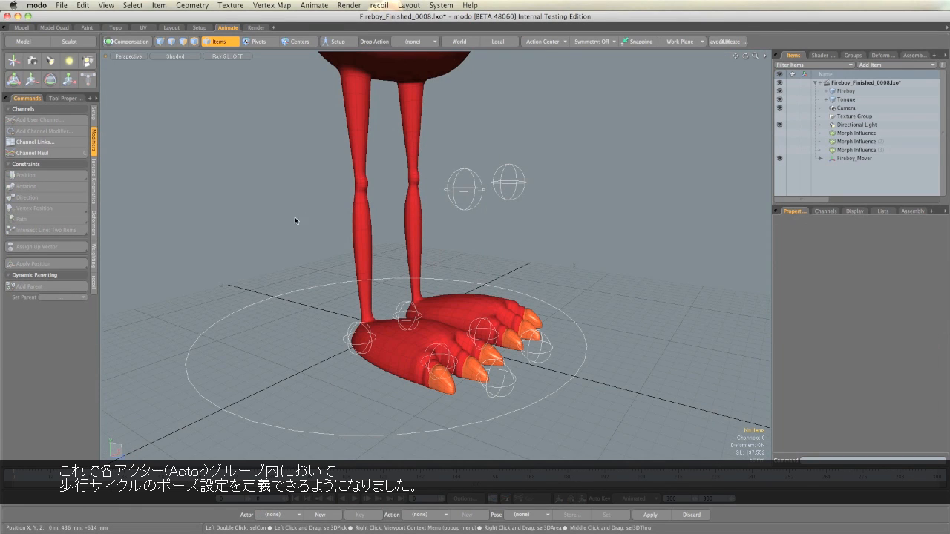
{"action": "mouse_move", "coordinate": [285, 215]}
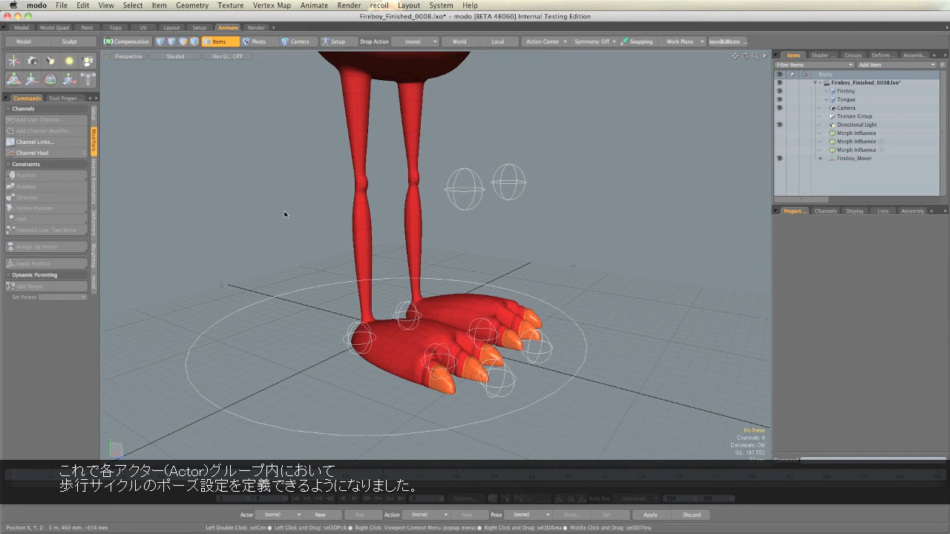